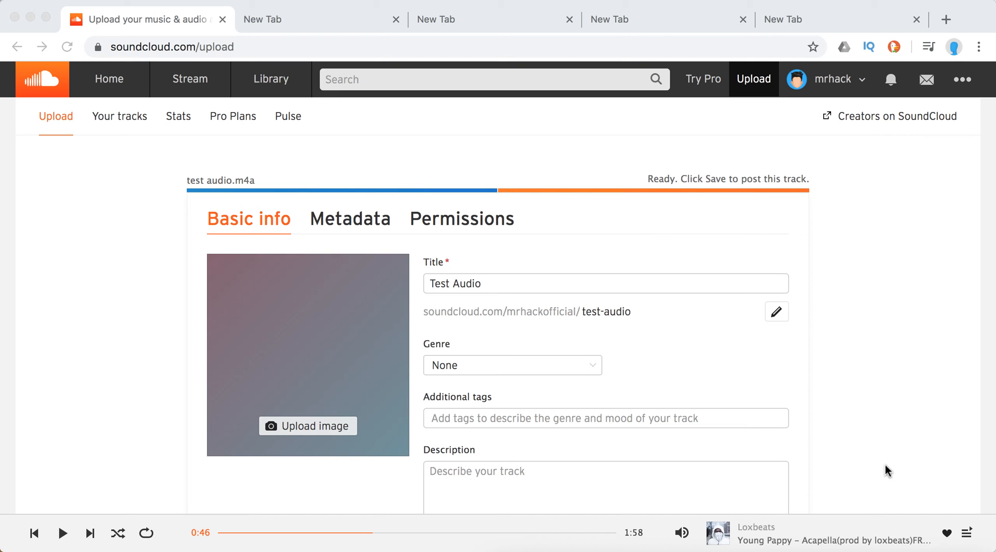
- Add the tags relaxing, Voice and test to Test Audio, then scroll to Save
scroll("down", 3)
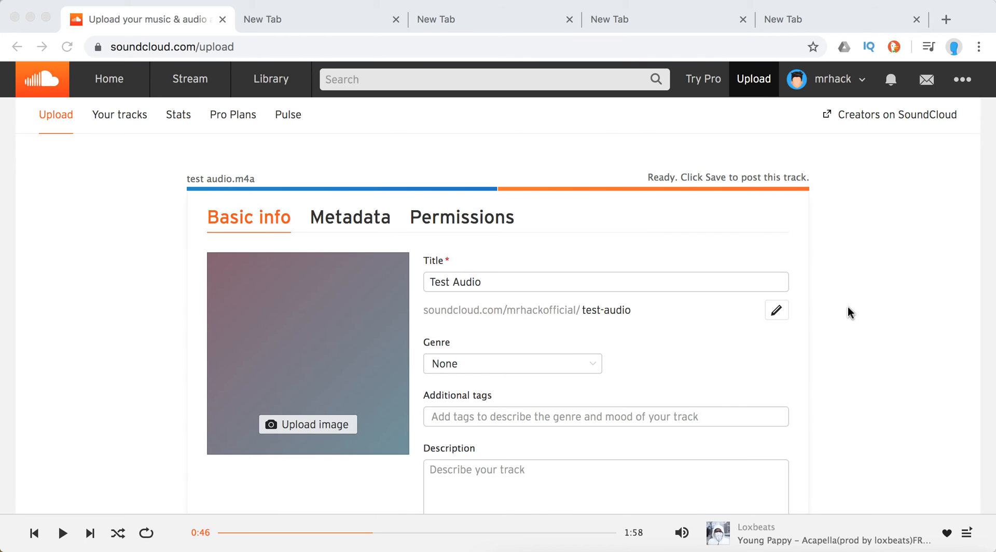
scroll("down", 3)
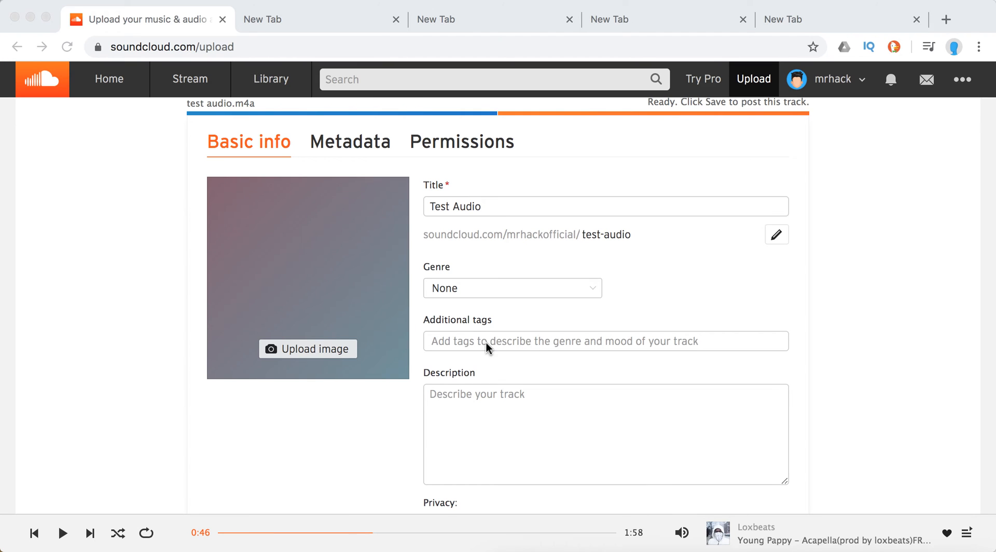
mouse_move(464, 337)
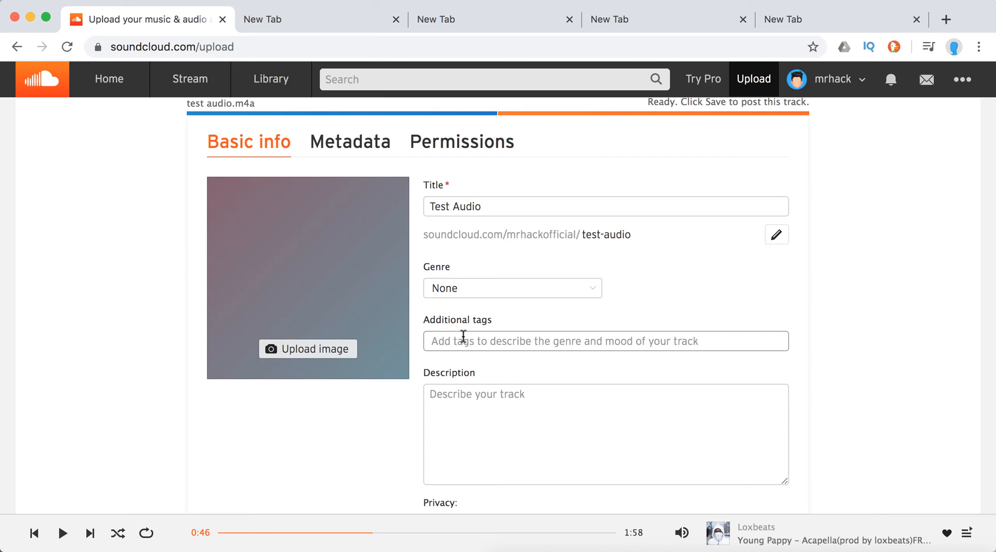
type("relaxing")
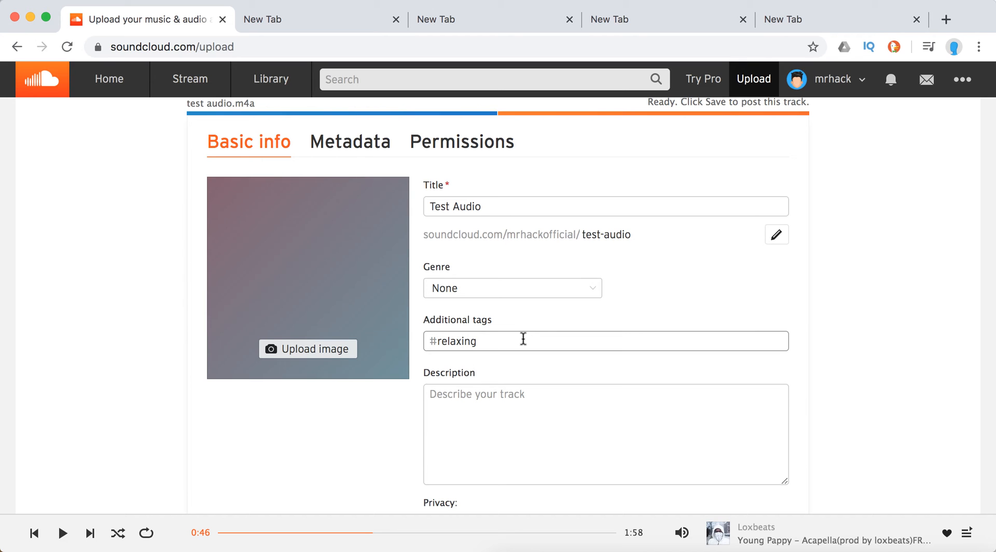
type("voi")
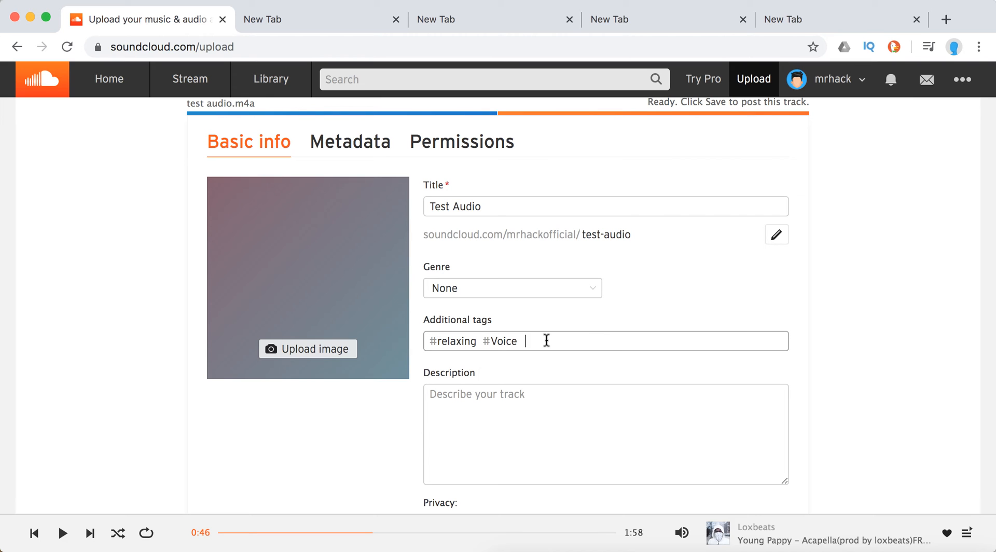
type("test")
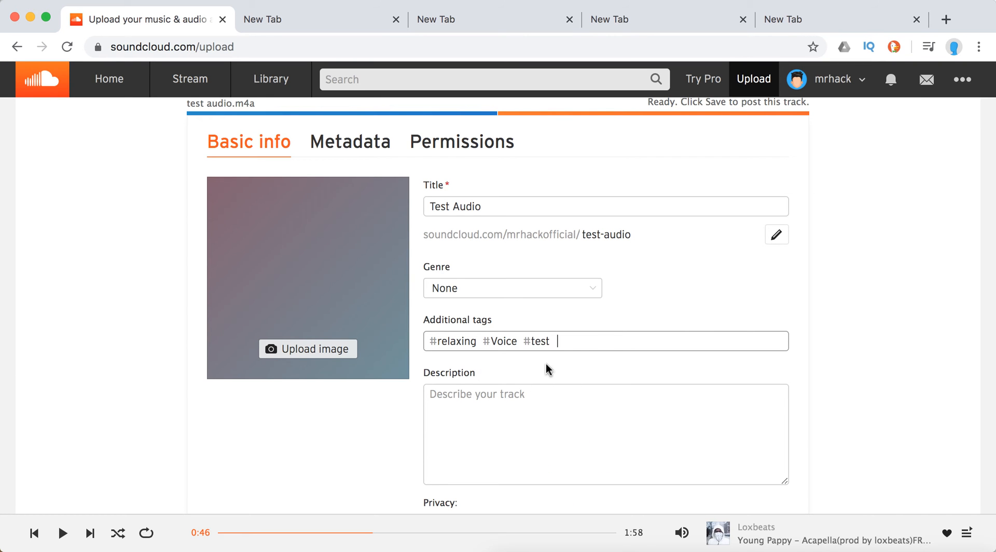
scroll("down", 3)
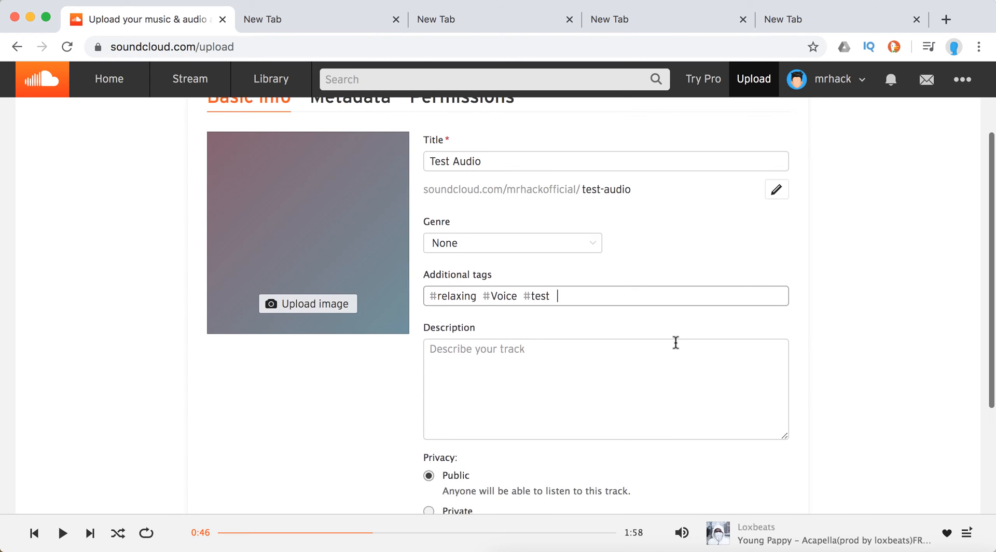
scroll("down", 3)
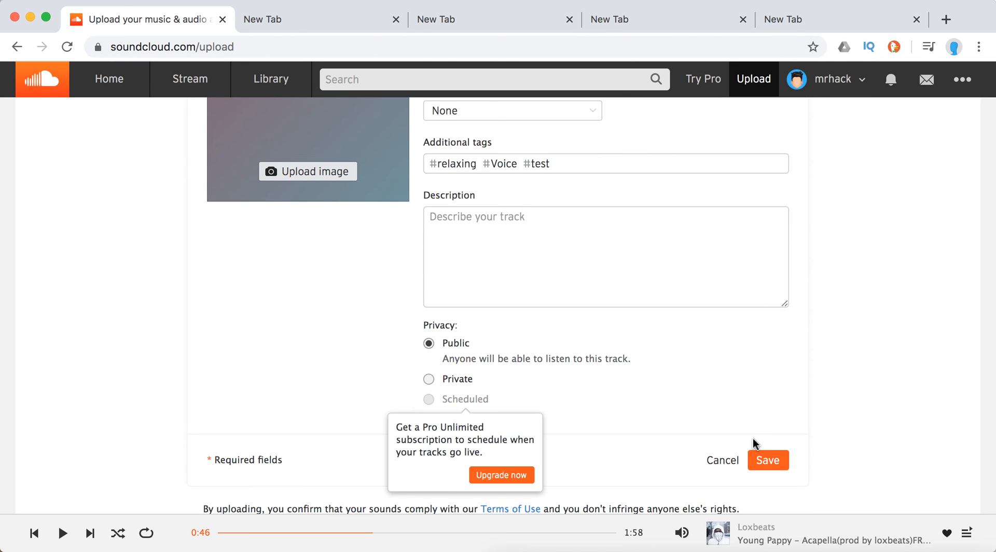
- Save the tagged Test Audio upload until Upload complete appears
left_click(768, 459)
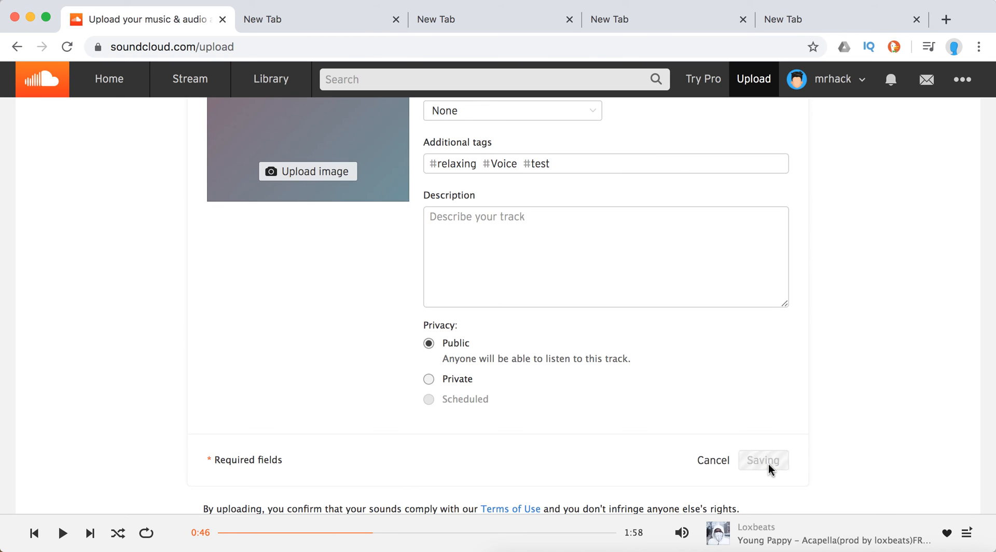
left_click(763, 459)
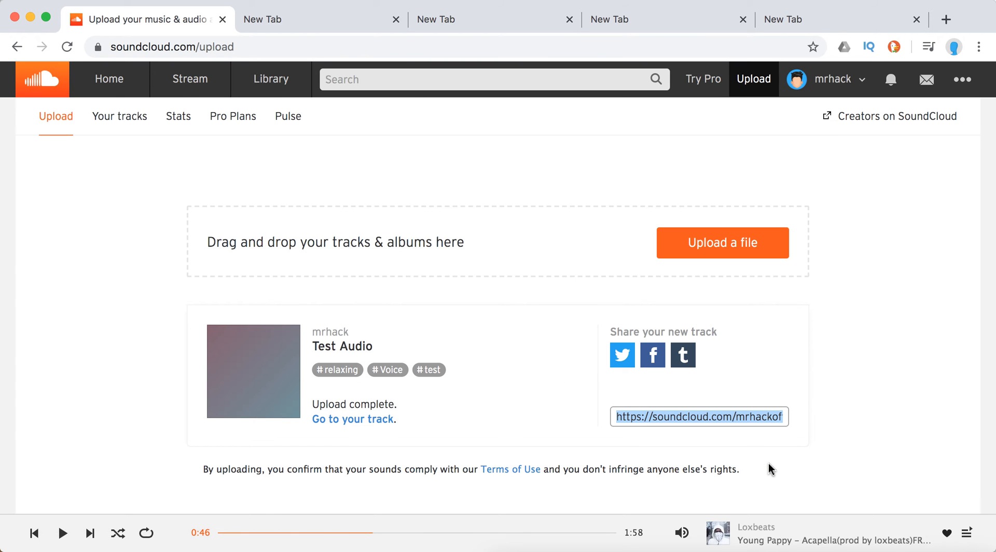
mouse_move(378, 362)
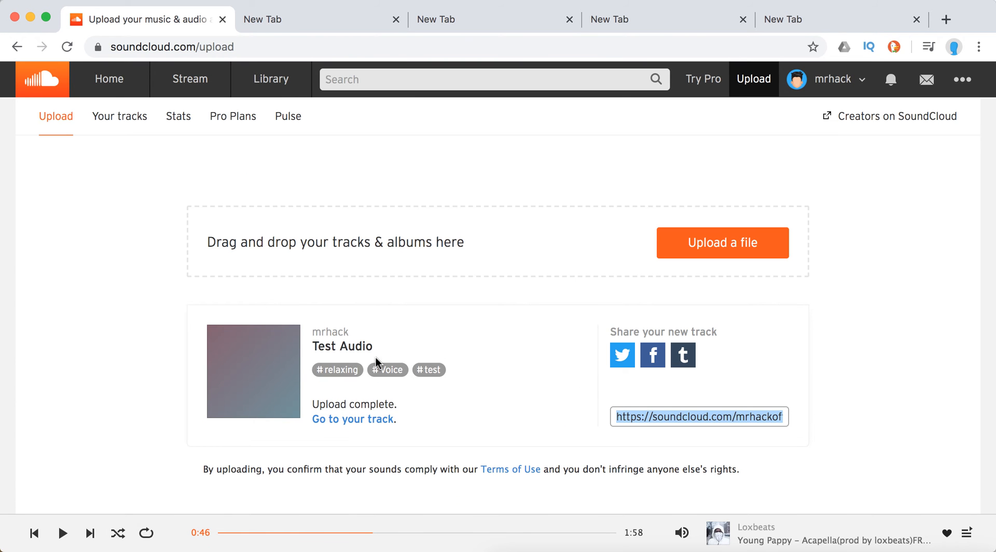
mouse_move(353, 419)
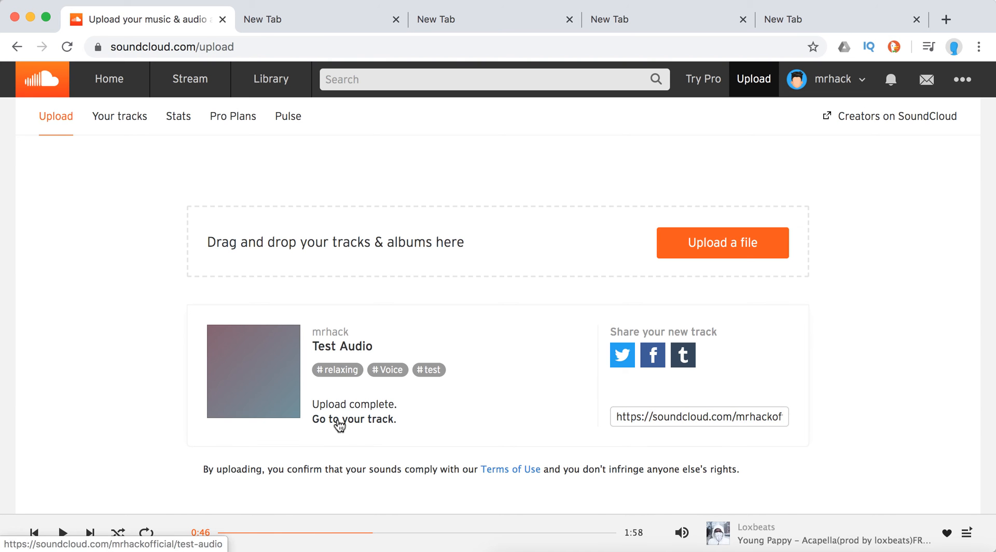
- Follow the 'Go to your track' link to Test Audio's track page
left_click(354, 419)
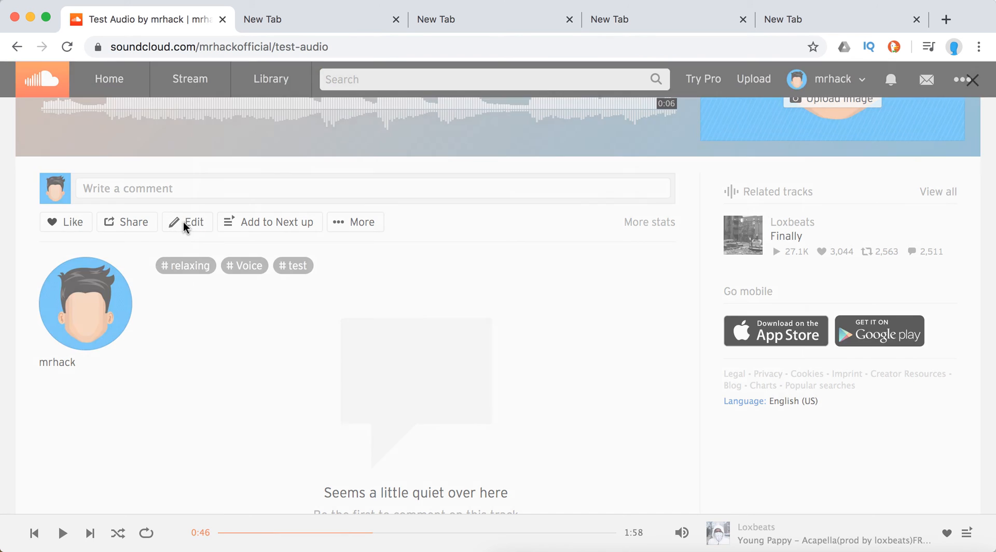
- Edit Test Audio, delete the #Voice and #test tags, and save changes
left_click(187, 221)
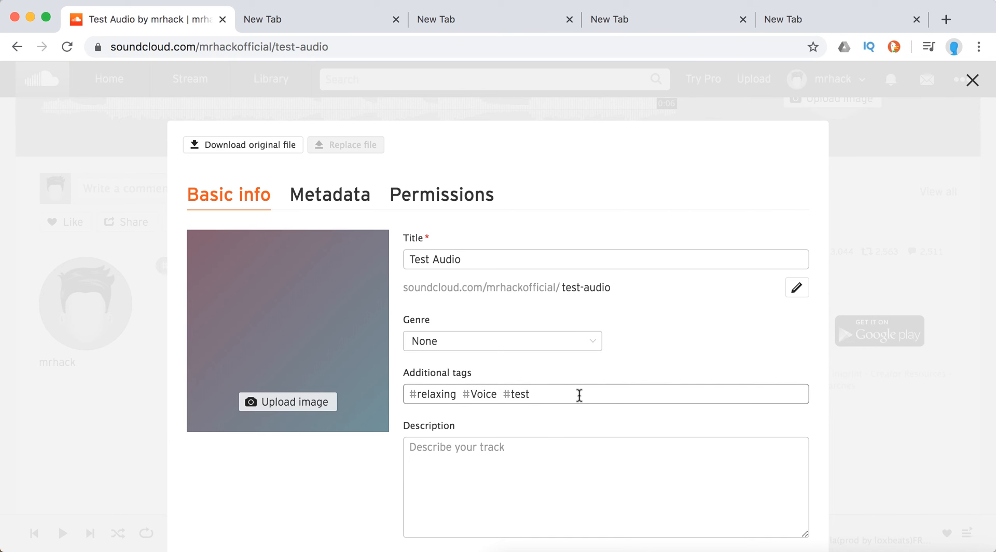
type("vo")
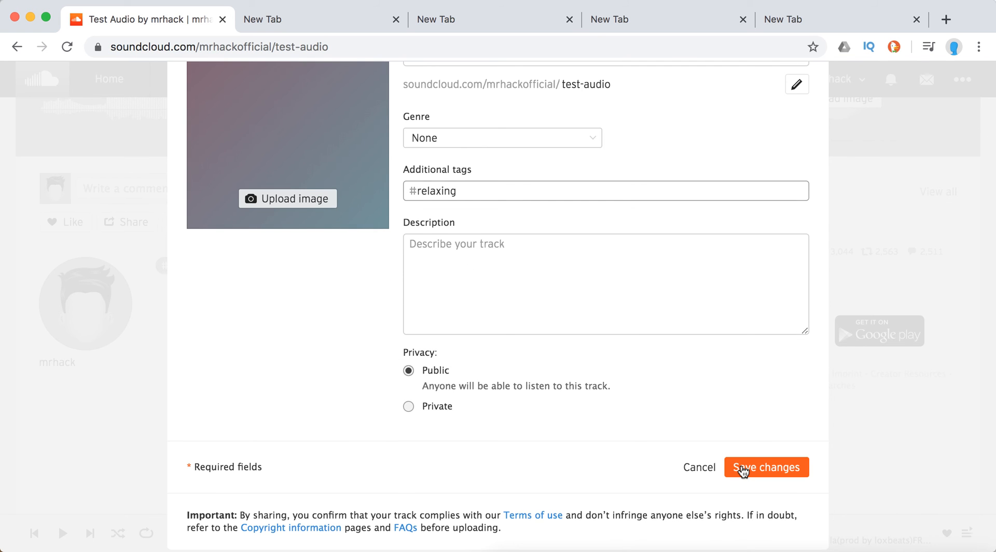
left_click(765, 467)
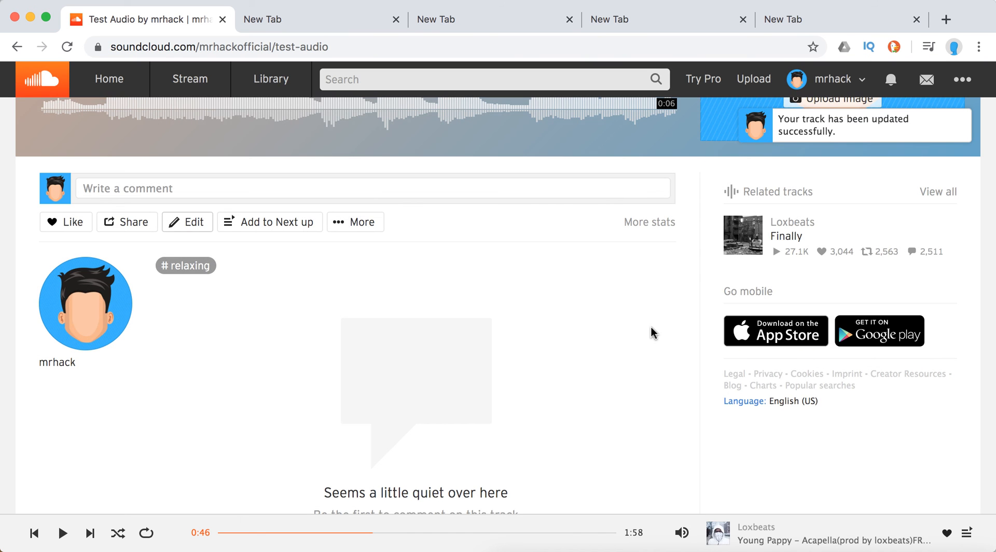
- Scroll through the genre and tags help article to its Multiple tracks section
scroll("down", 3)
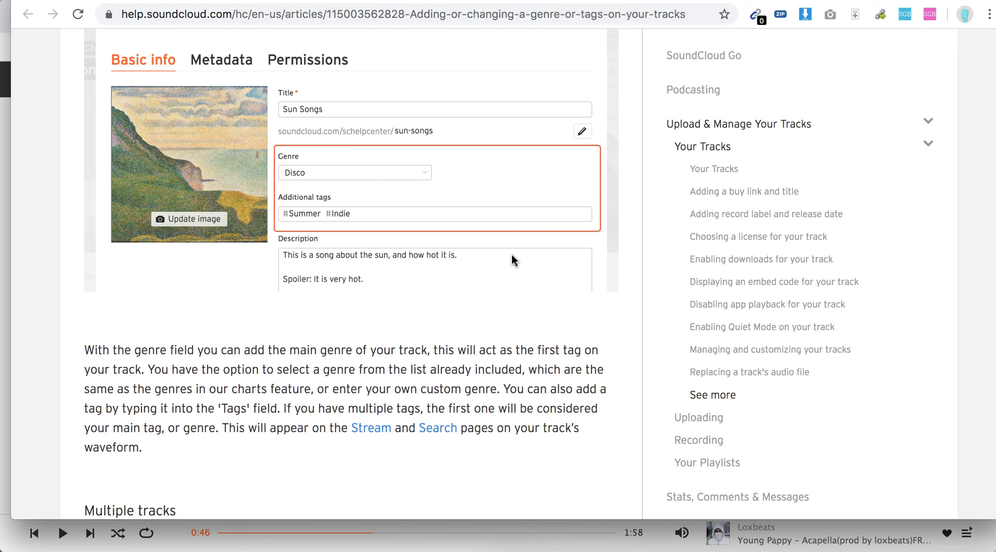
mouse_move(229, 362)
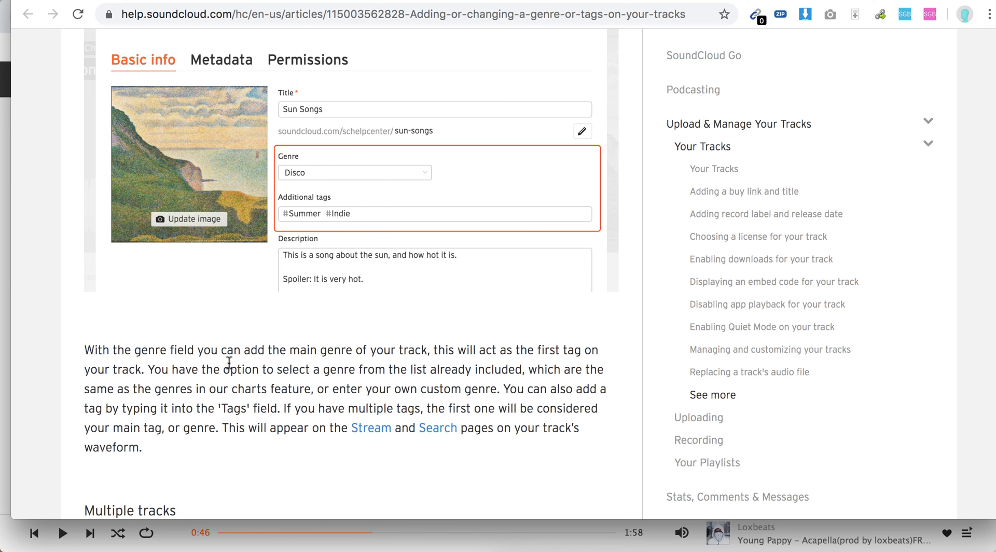
mouse_move(499, 357)
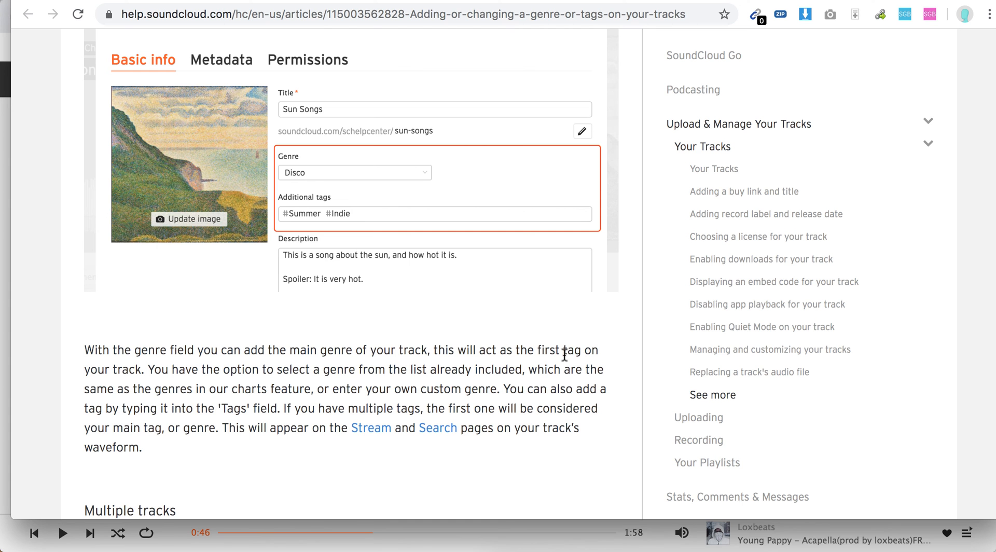
scroll("down", 3)
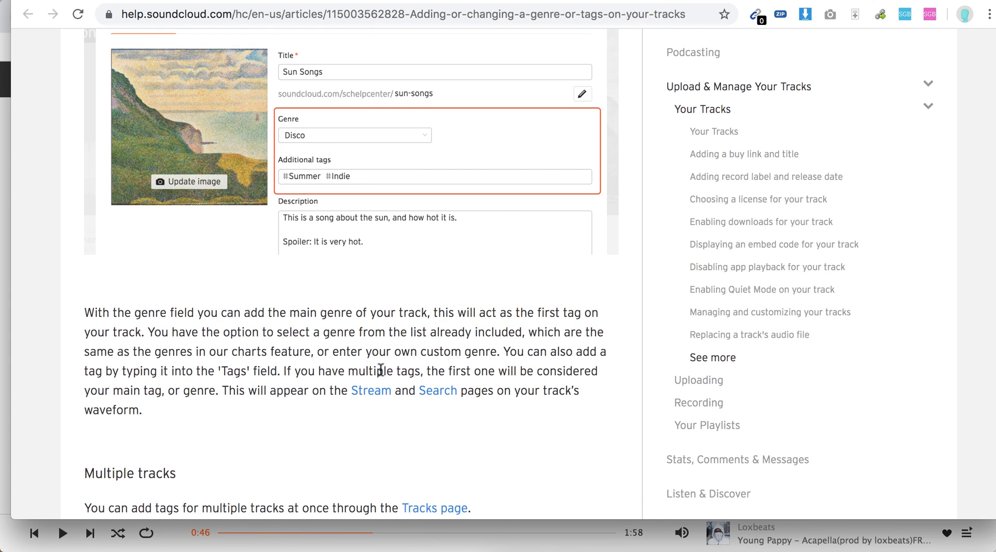
scroll("down", 3)
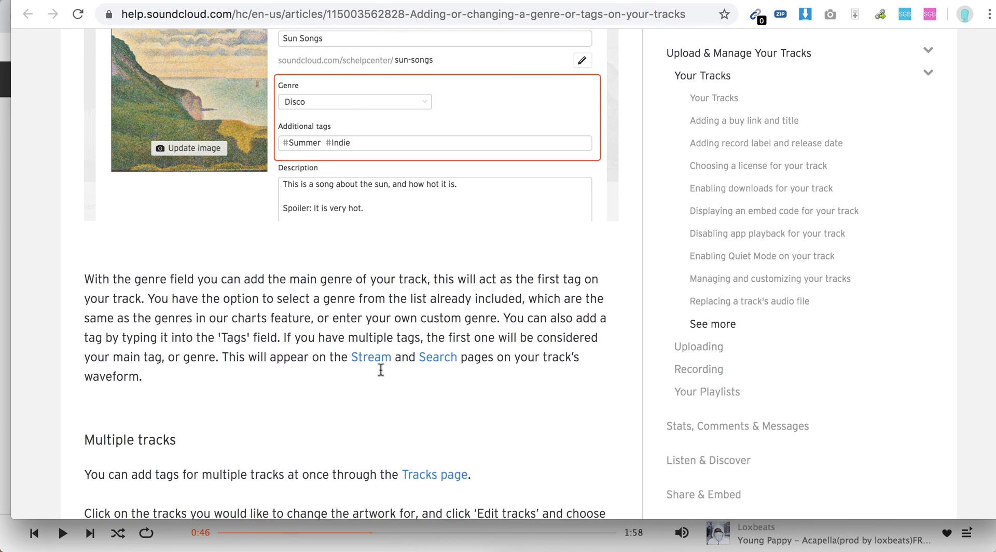
scroll("down", 3)
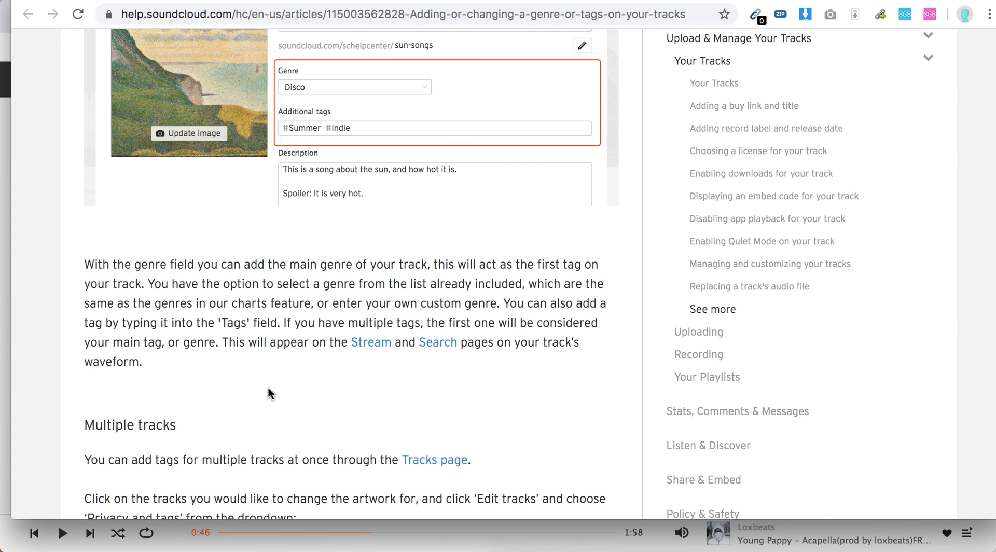
scroll("down", 3)
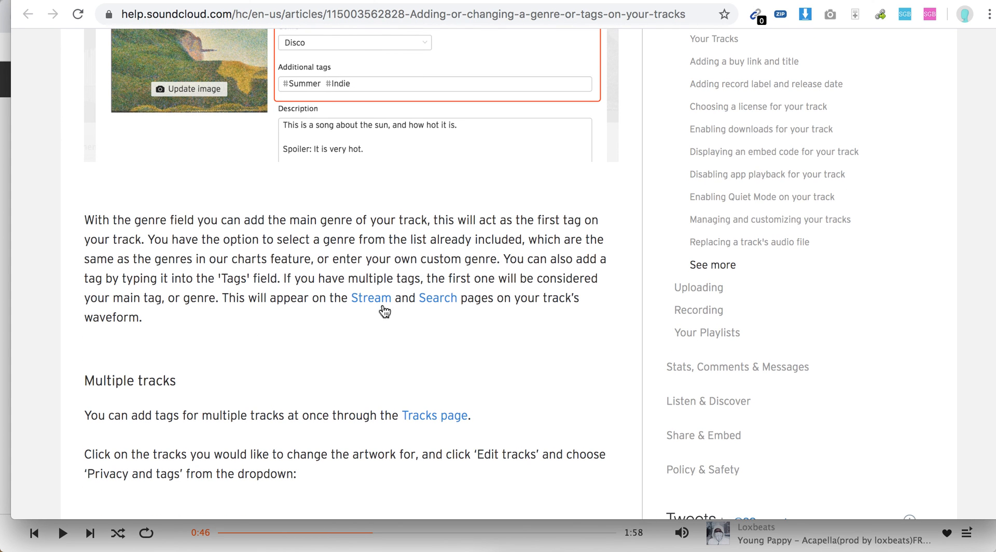
mouse_move(305, 414)
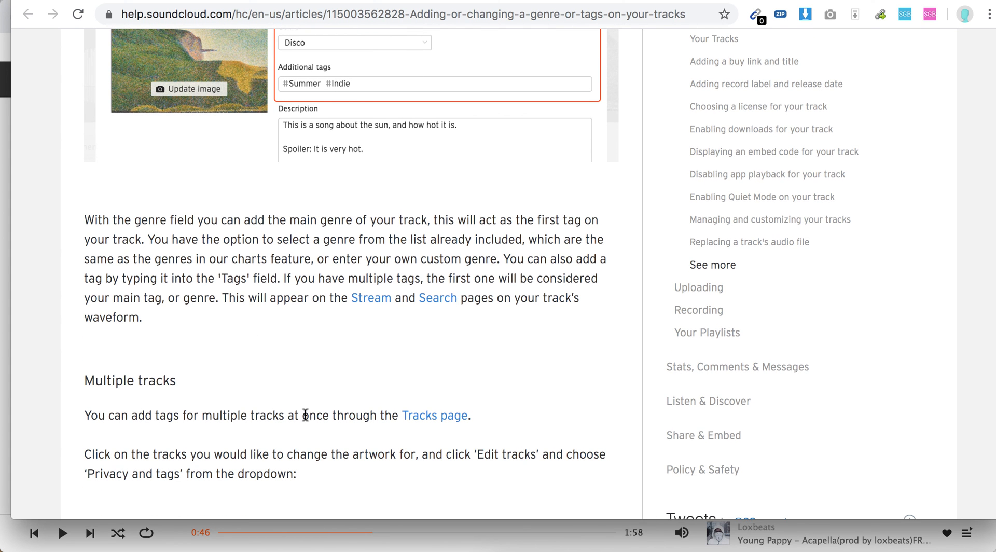
scroll("down", 3)
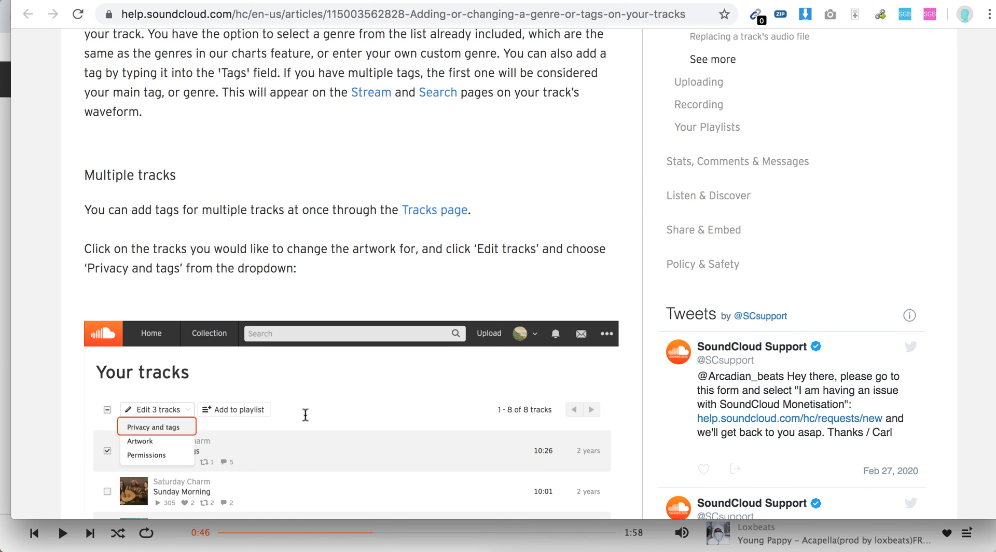
scroll("down", 3)
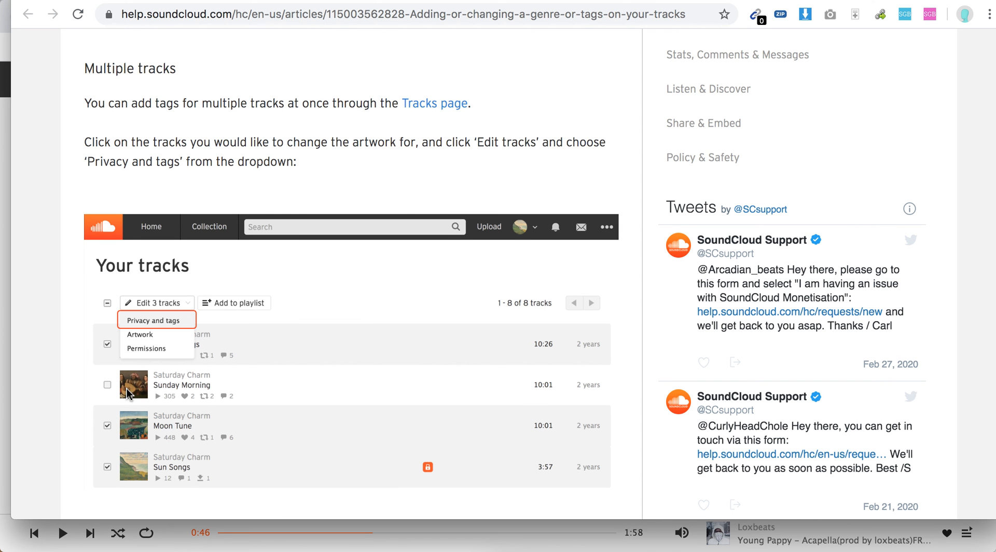
mouse_move(267, 368)
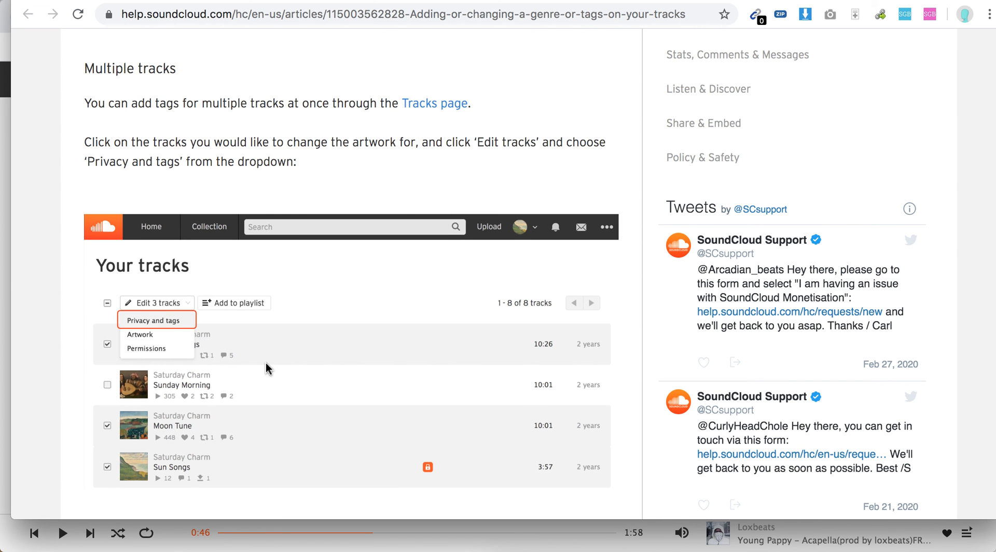